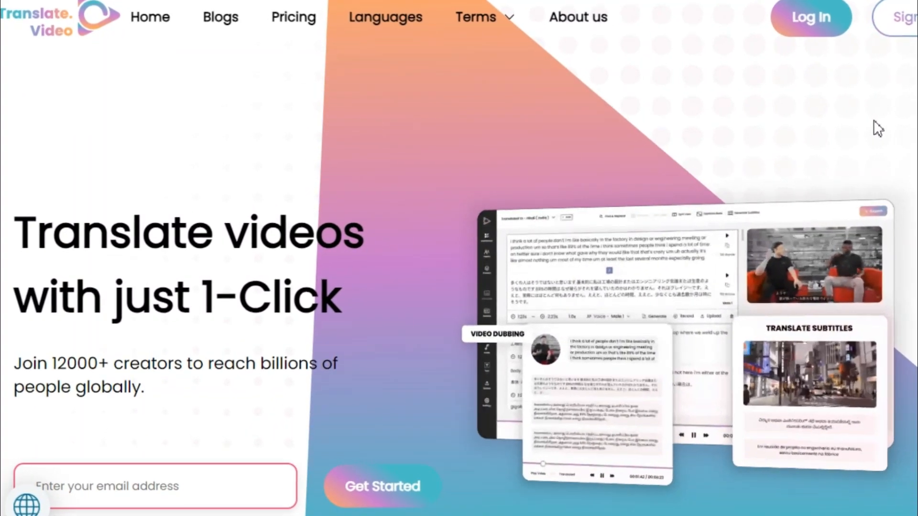
scroll(down, 3)
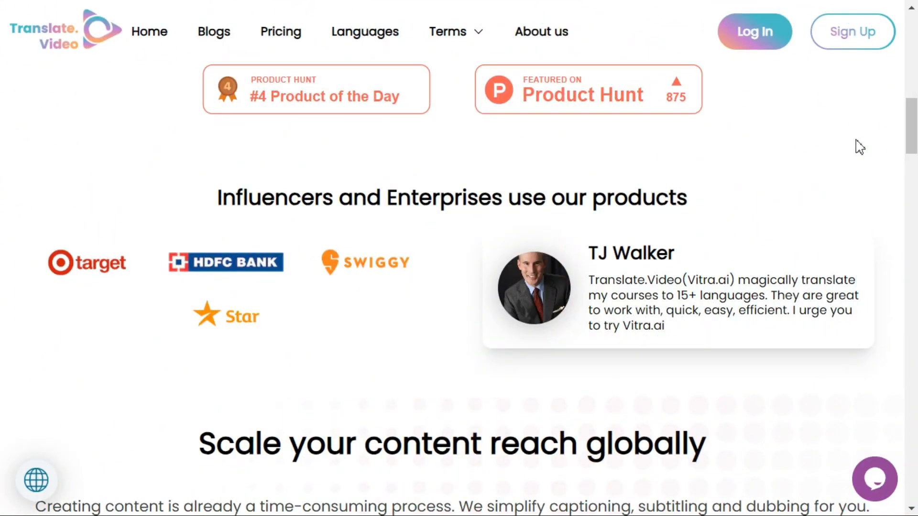
scroll(down, 3)
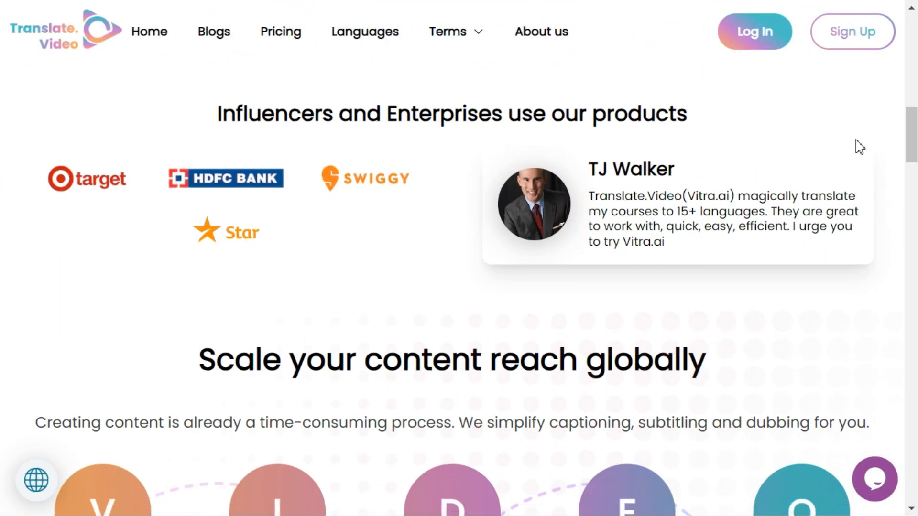
scroll(down, 3)
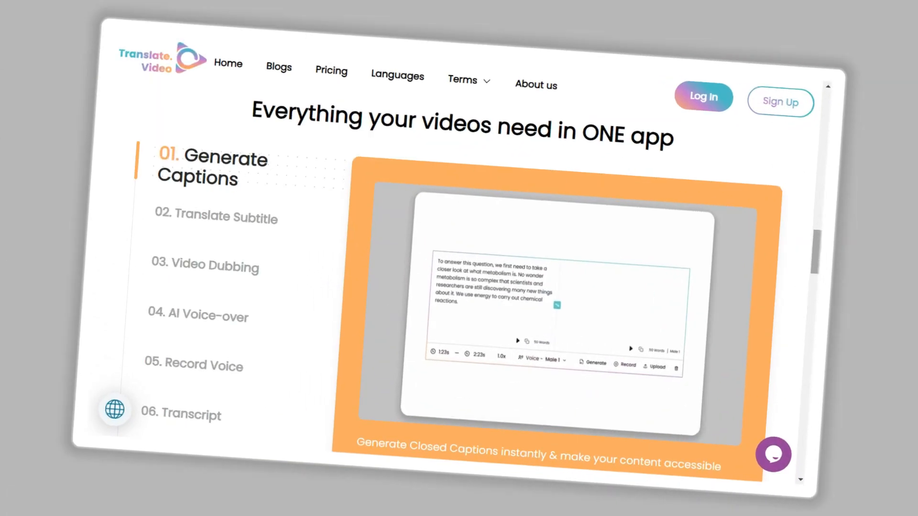
scroll(down, 3)
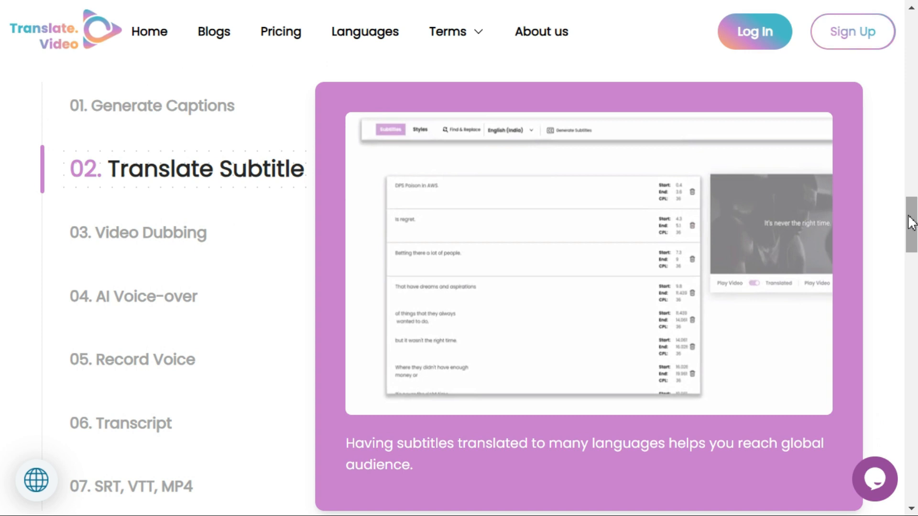
click(138, 232)
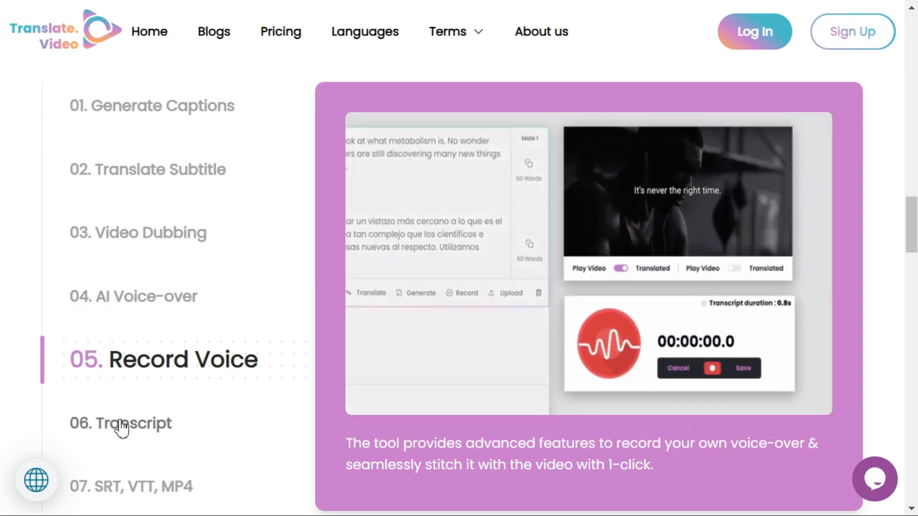
click(122, 423)
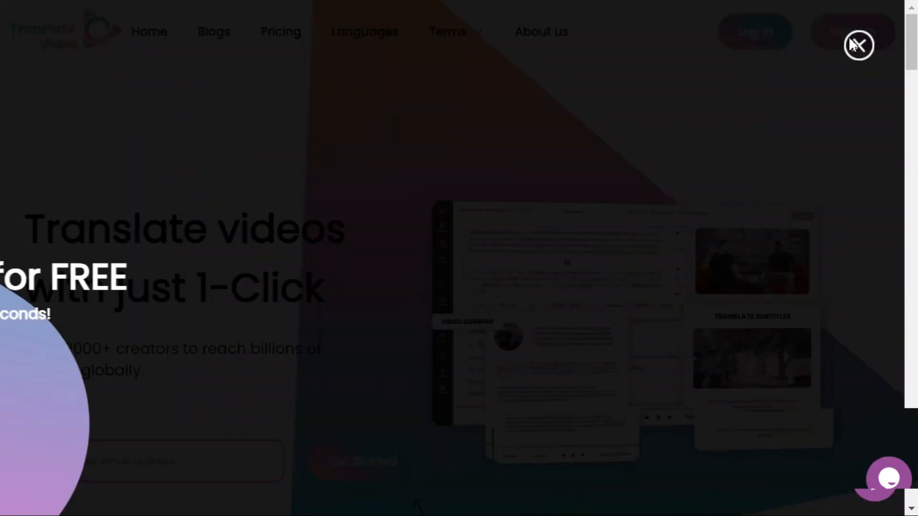
click(655, 289)
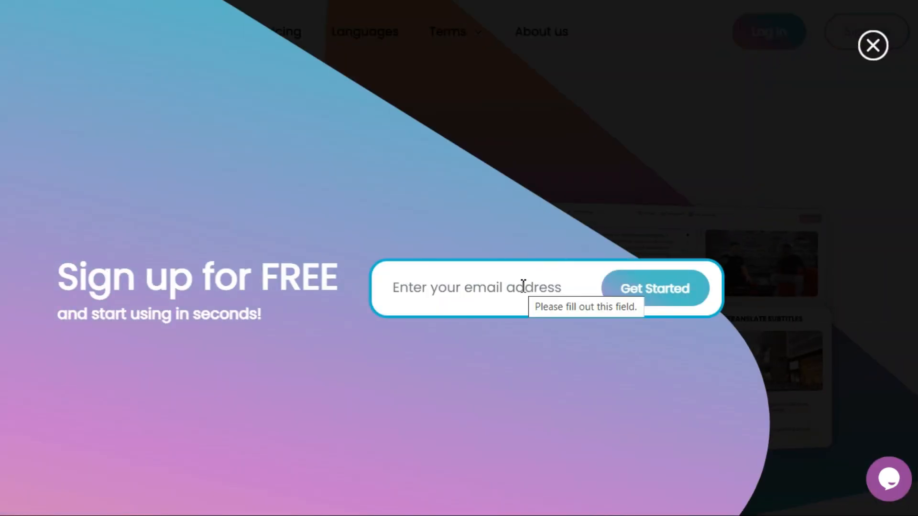
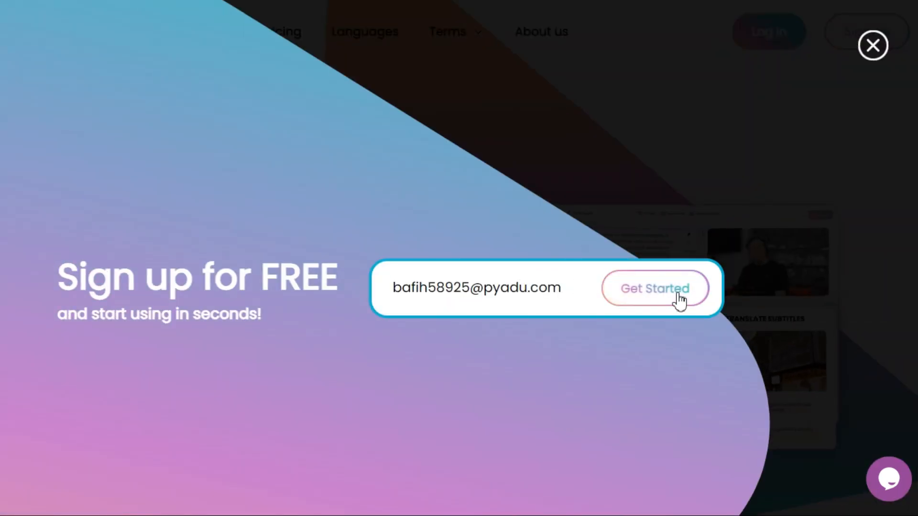
click(655, 289)
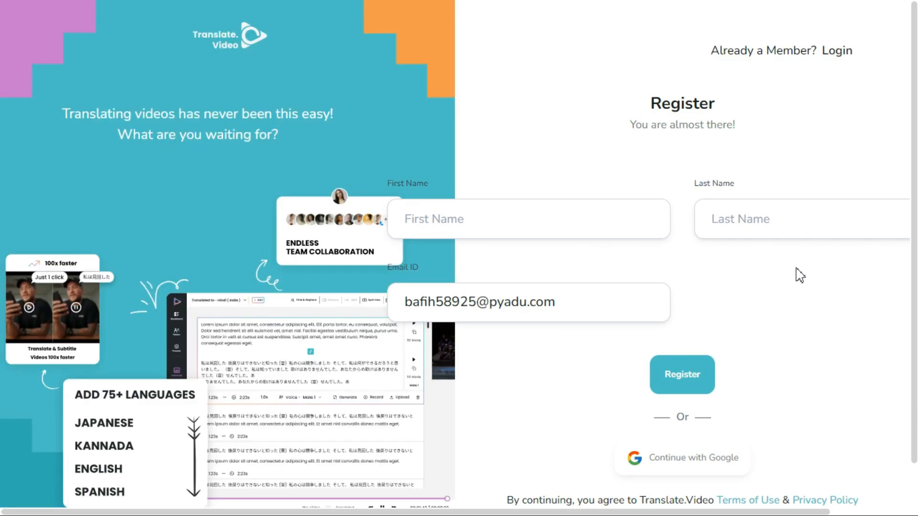
Fill in the registration name (Tech, 2) and submit the form.
click(553, 222)
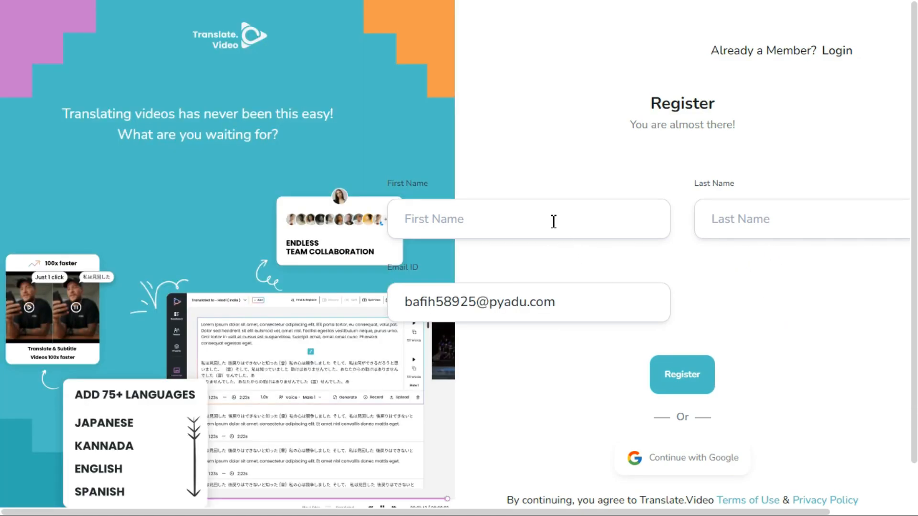
text(Tech)
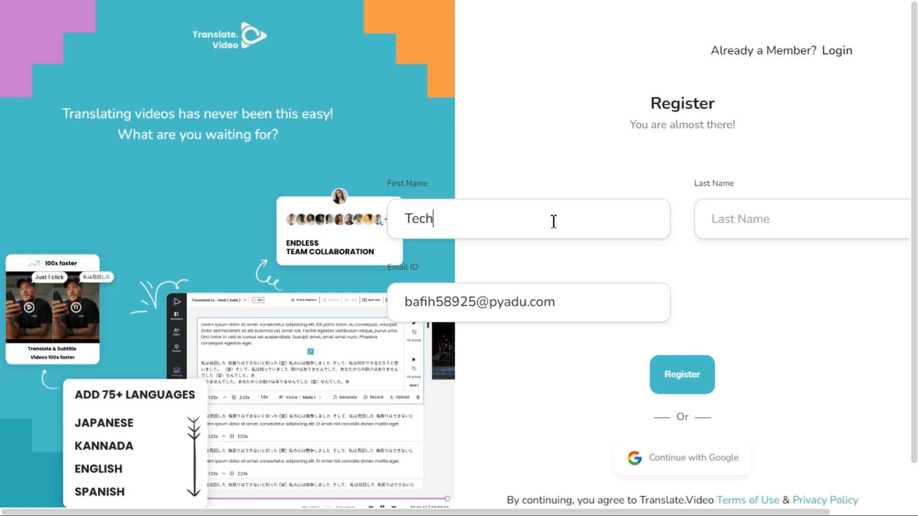
text(2)
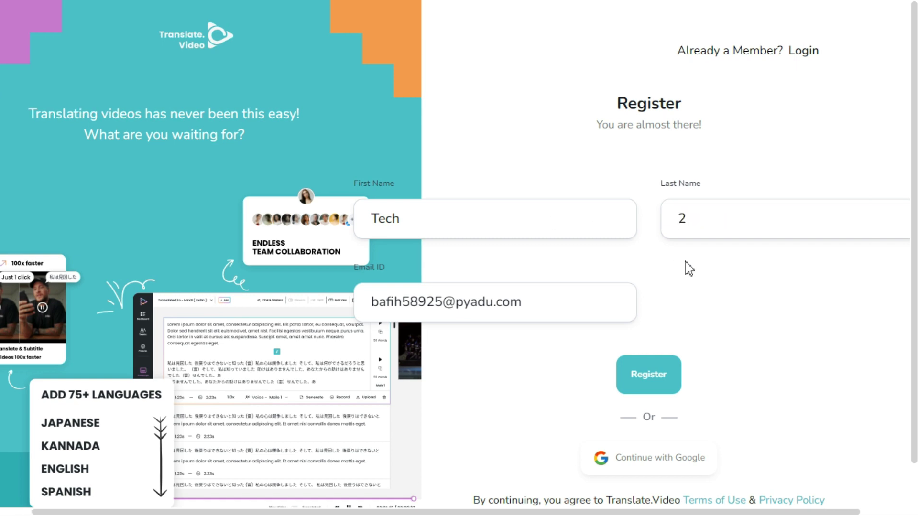
mouse_move(719, 379)
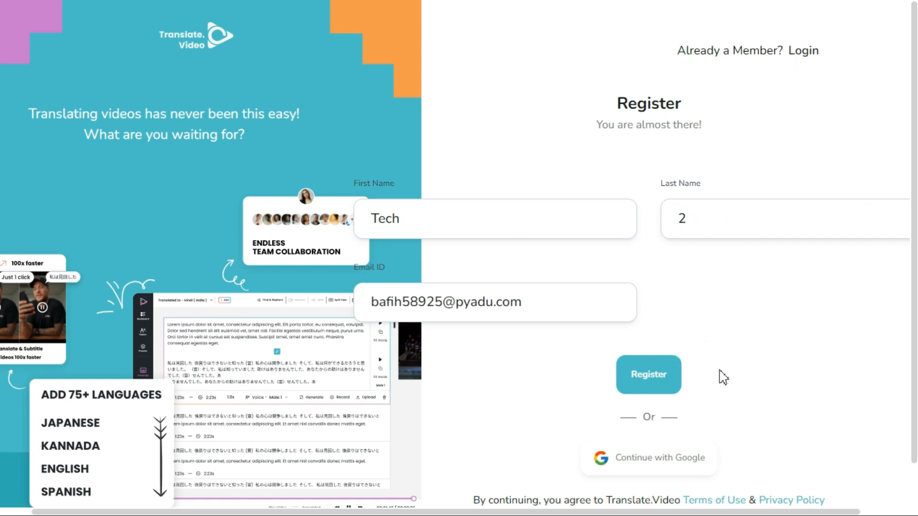
click(648, 375)
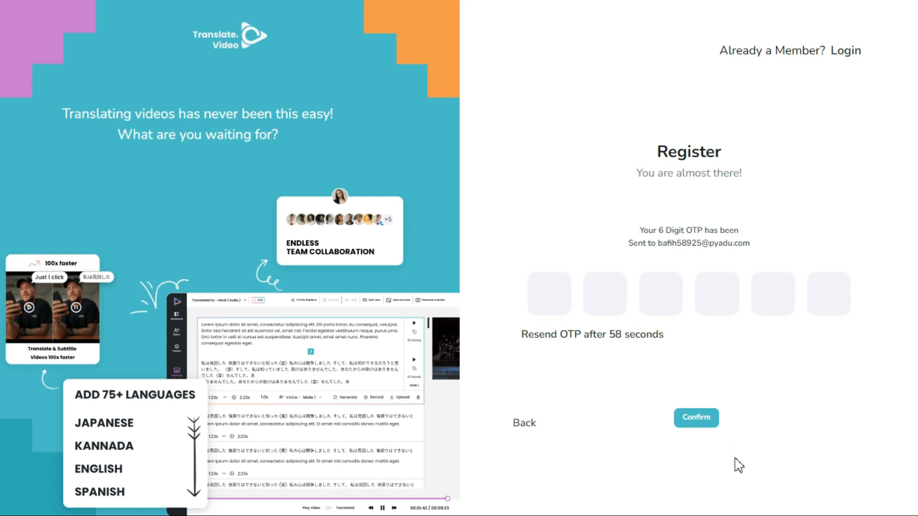
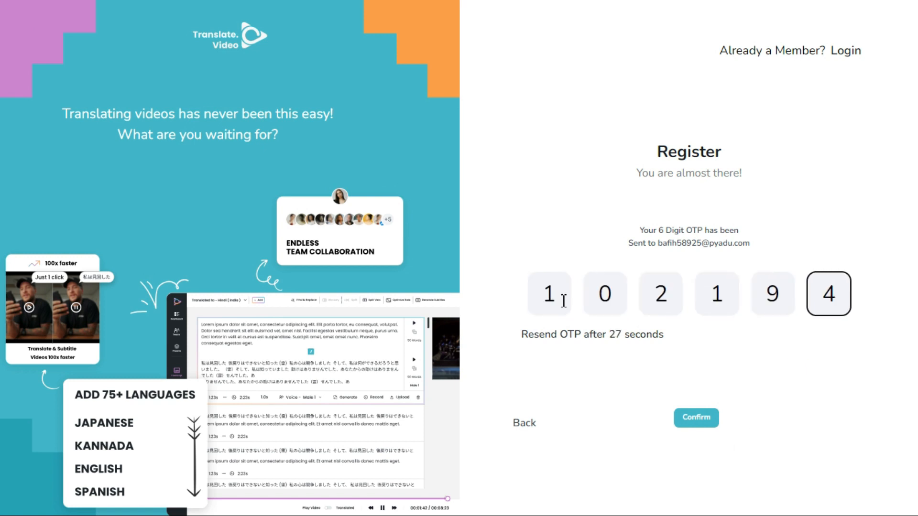
click(696, 418)
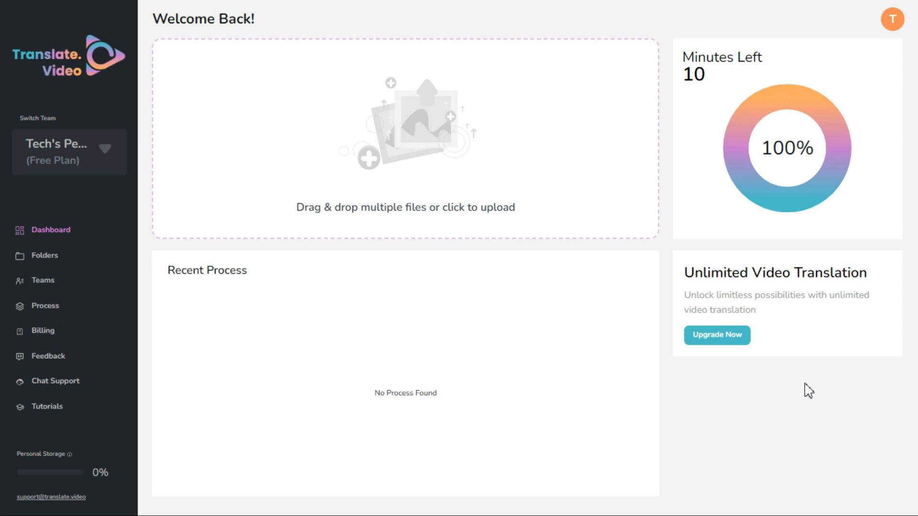
mouse_move(753, 398)
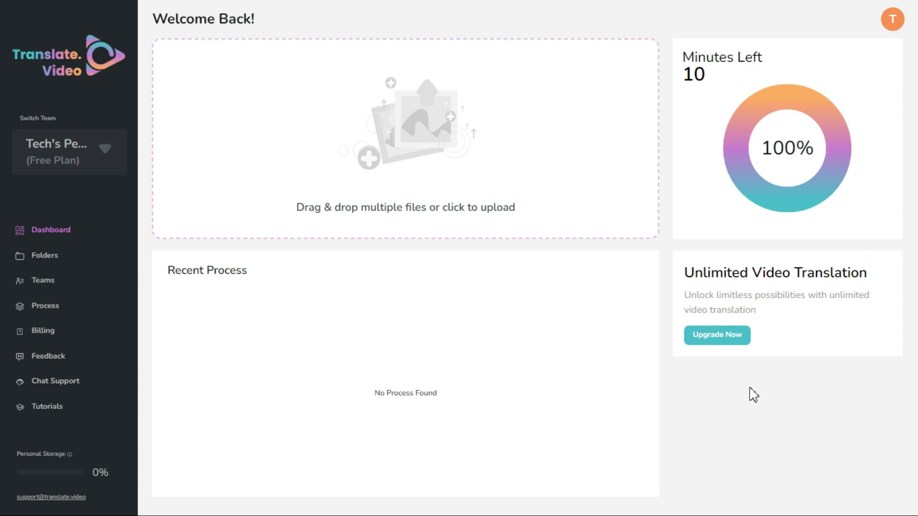
mouse_move(724, 80)
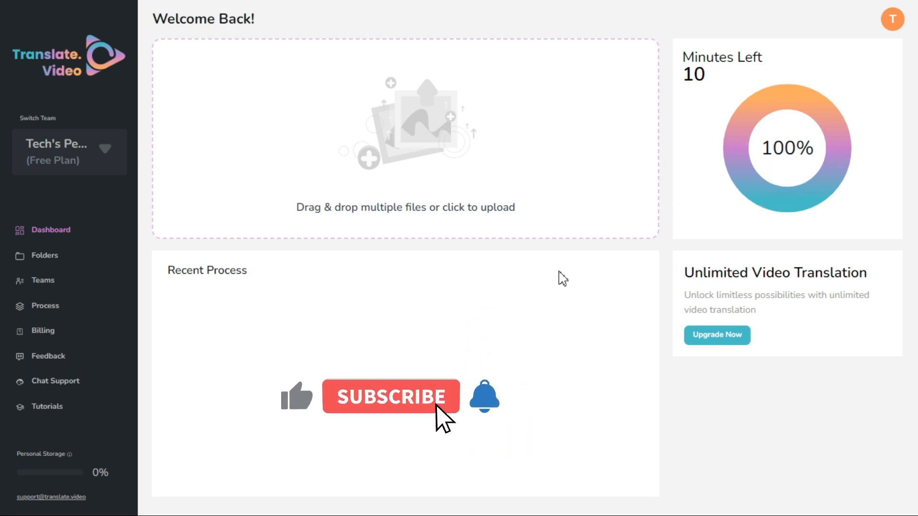
Upload the 5-minute, 111 MB video file and proceed to publish settings.
click(392, 410)
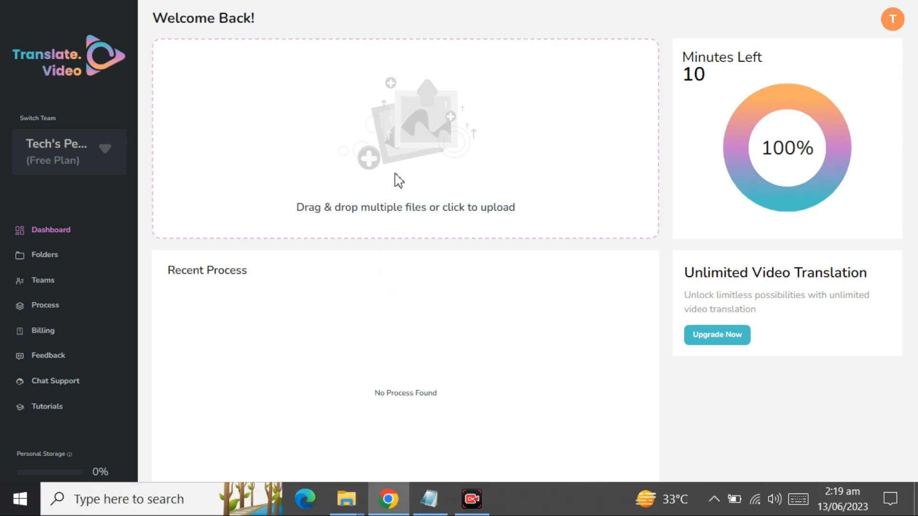
mouse_move(460, 299)
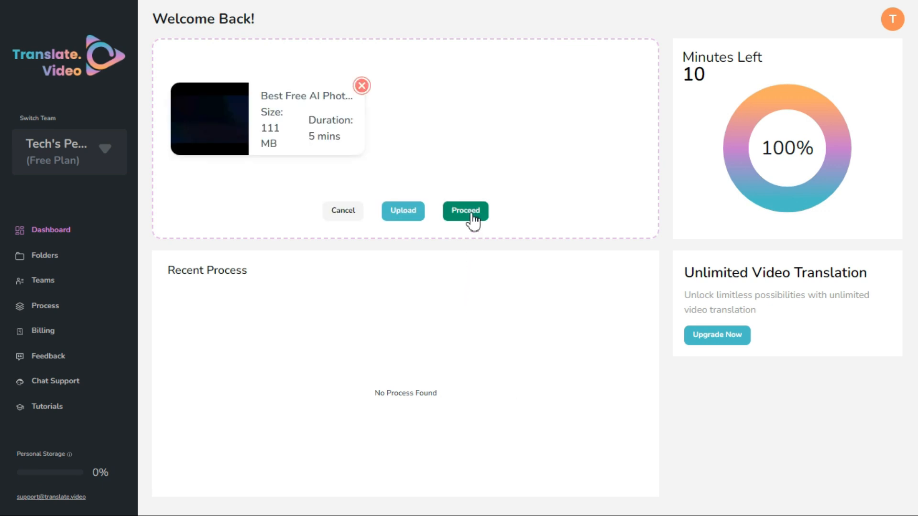
click(465, 211)
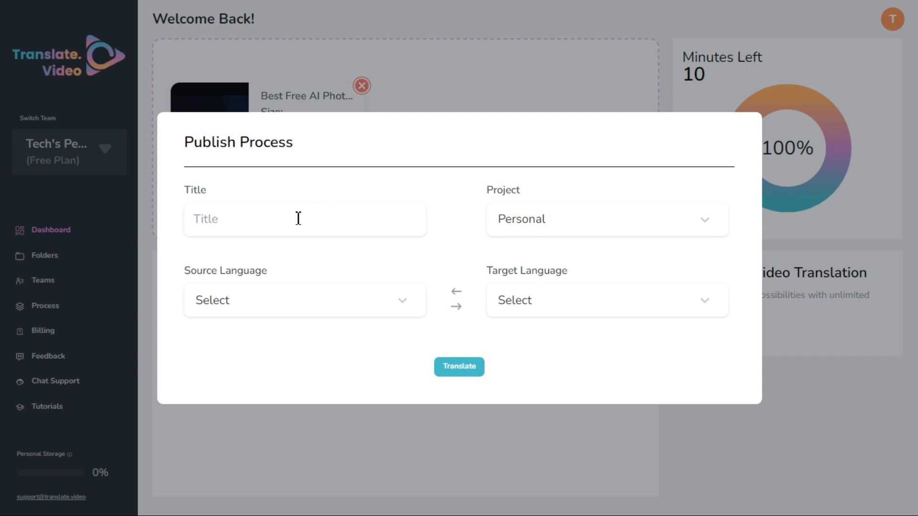
Title the project 'Project 1' and translate from English to Hindi (India).
text(Proj)
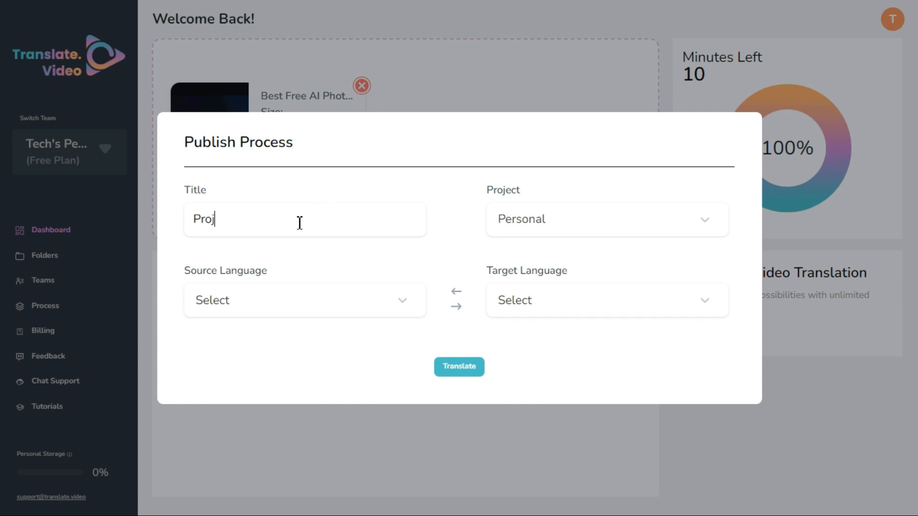
text(ect 1)
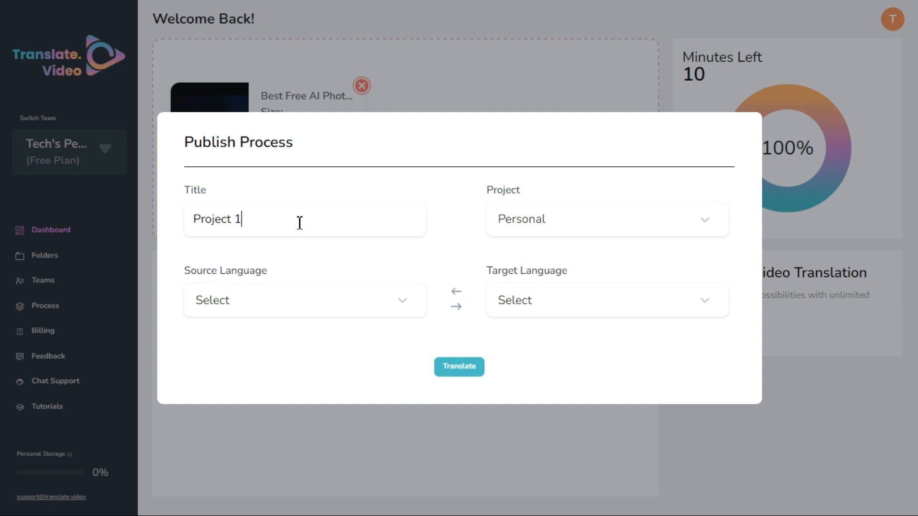
click(305, 300)
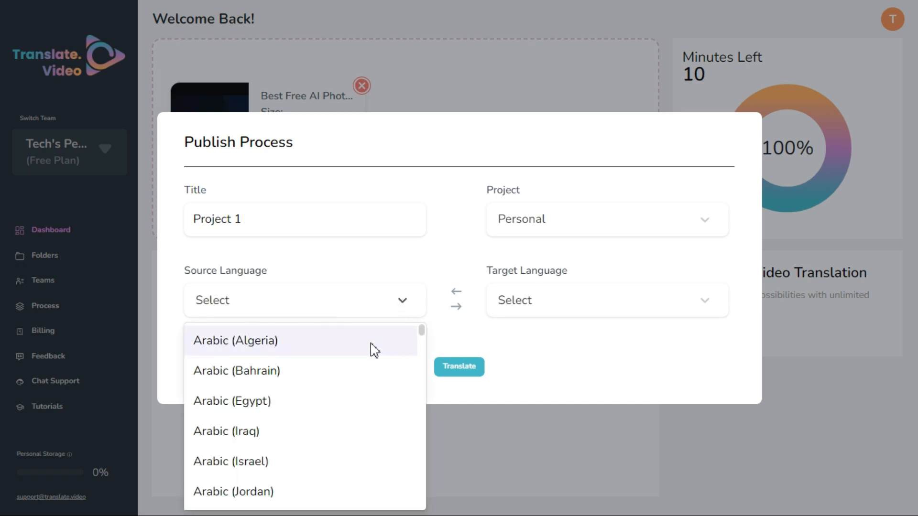
scroll(down, 3)
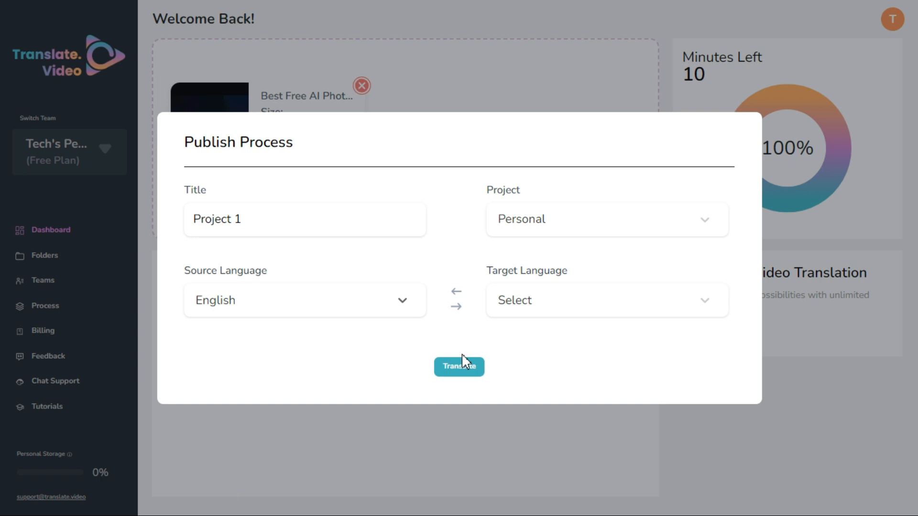
click(607, 300)
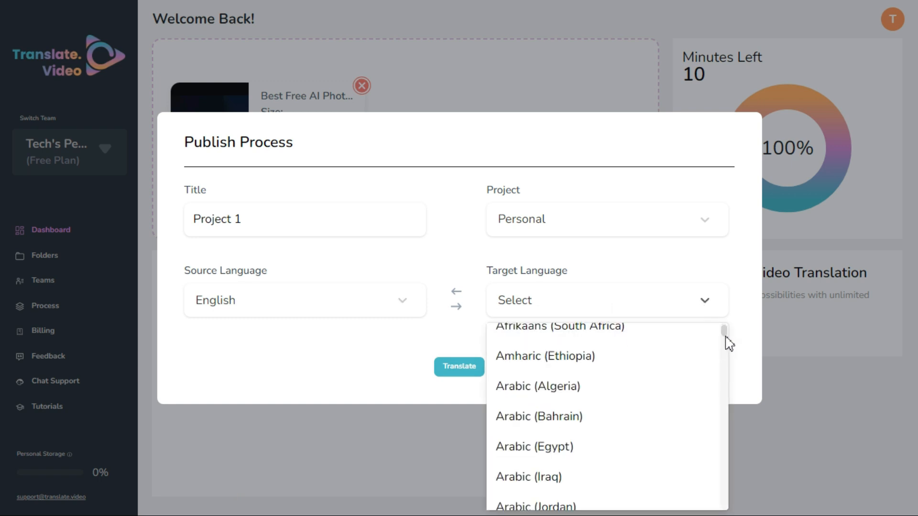
scroll(down, 3)
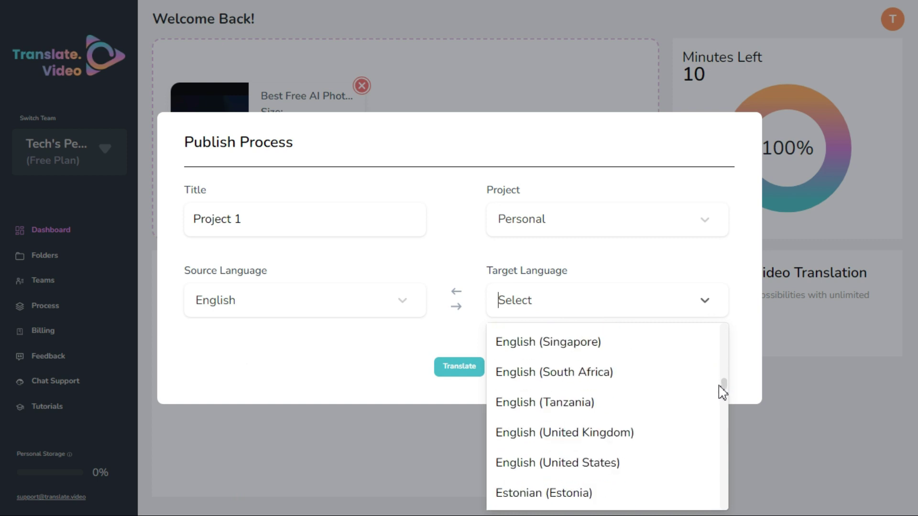
scroll(down, 3)
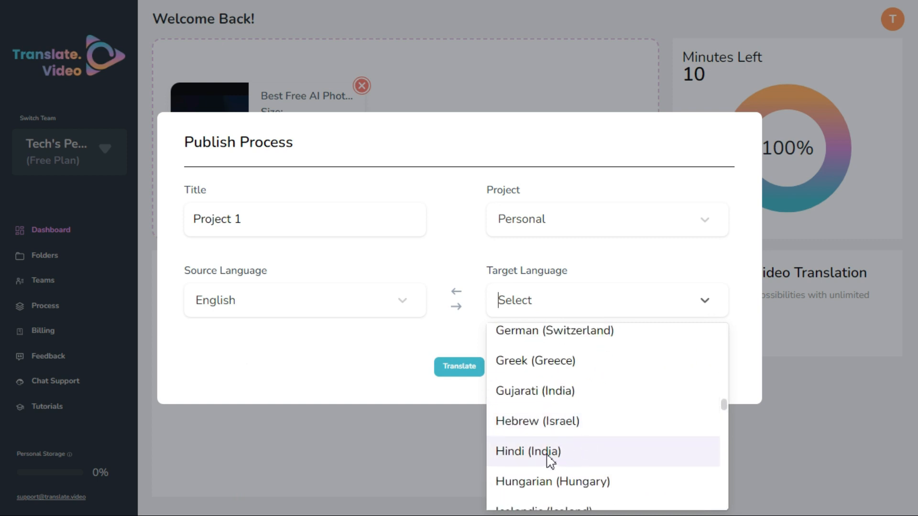
click(534, 451)
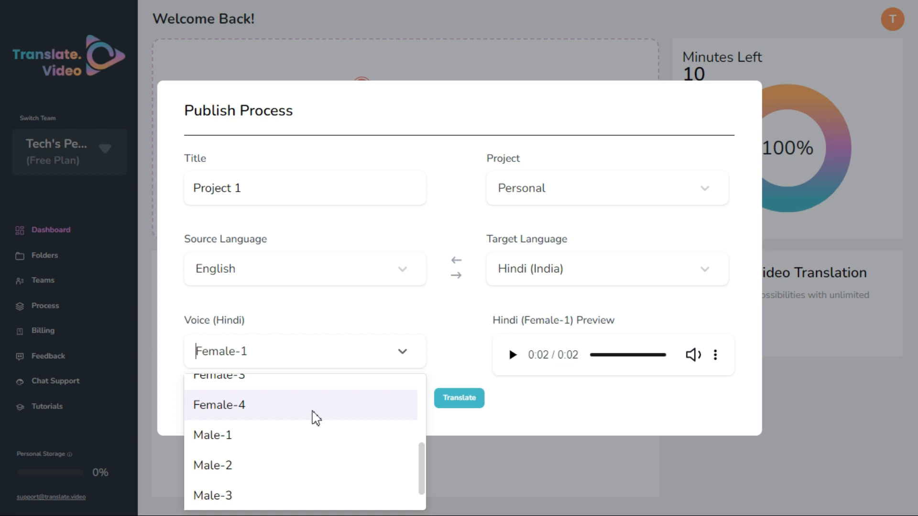
Pick and preview the Male-1 Hindi voice, then submit the translation.
click(212, 435)
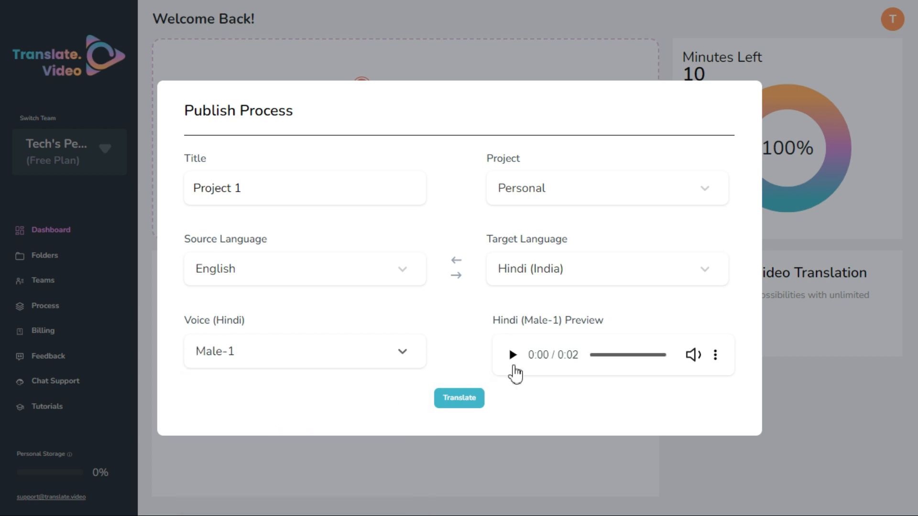
click(513, 355)
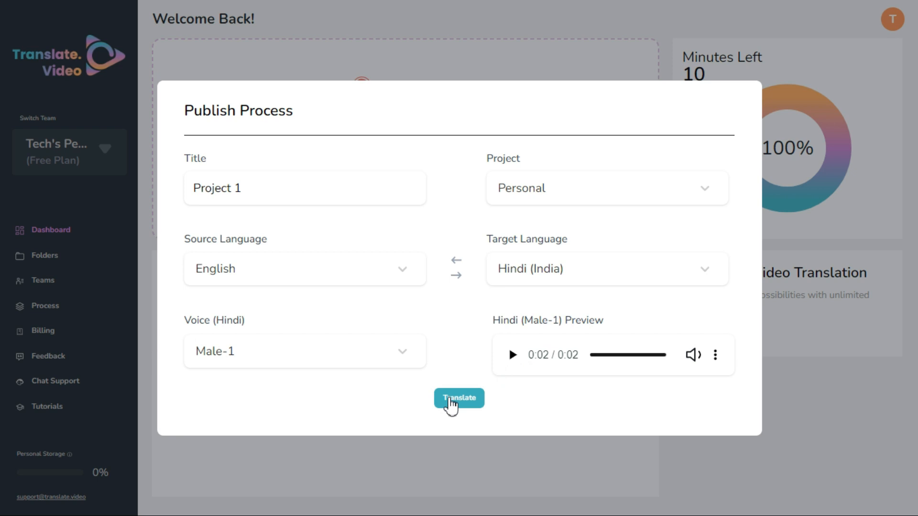
click(459, 398)
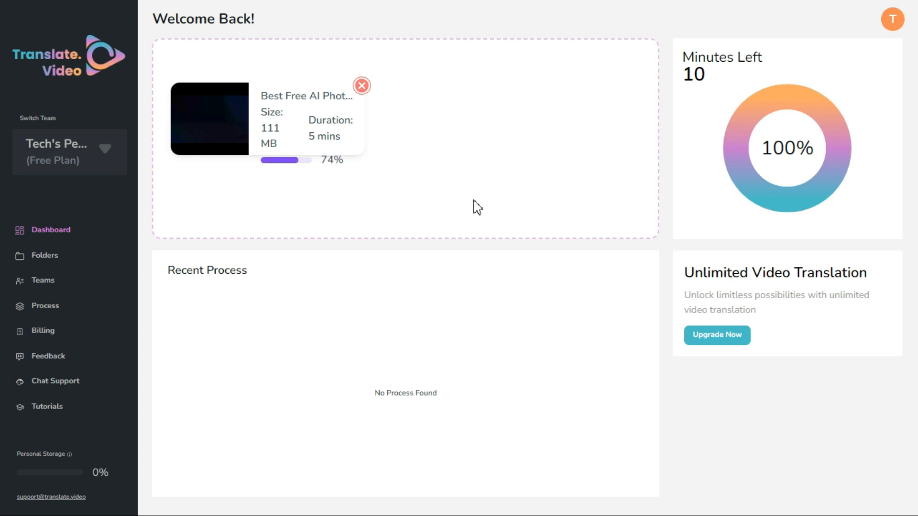
mouse_move(490, 213)
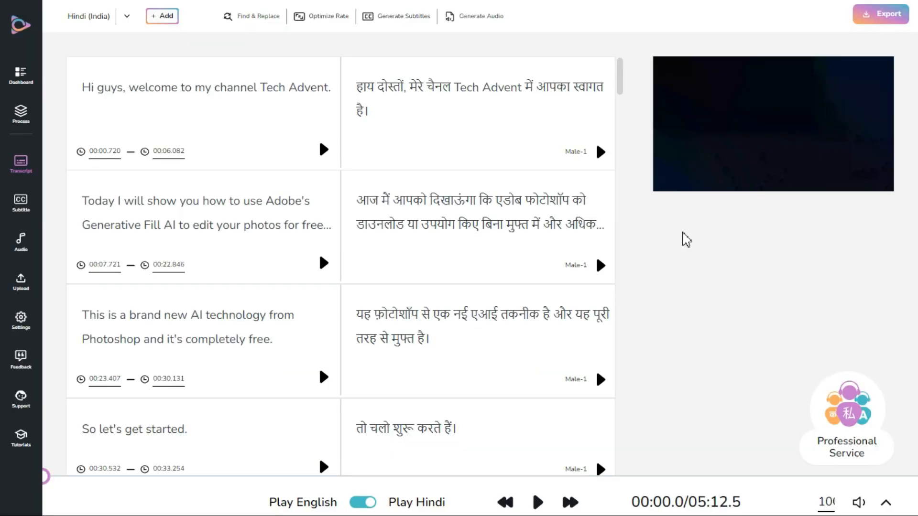
mouse_move(418, 215)
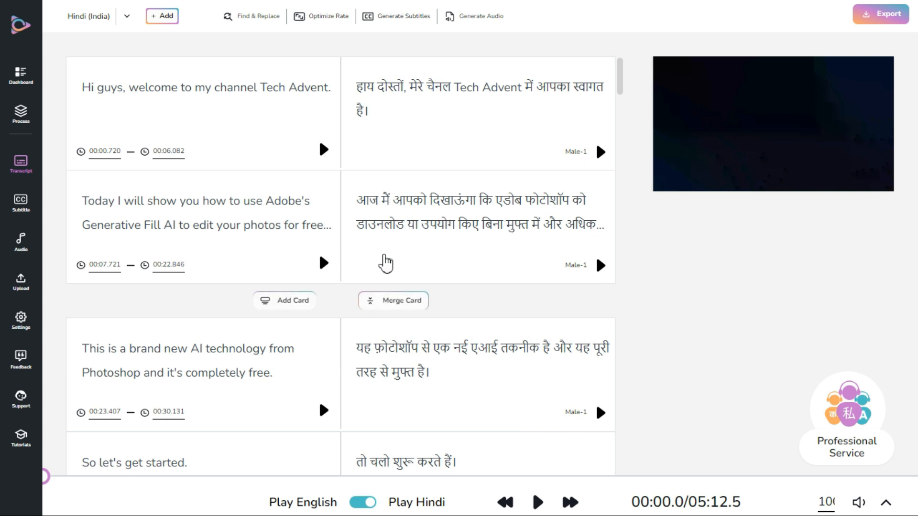
Expand sentence two and play its English and Hindi audio.
click(385, 262)
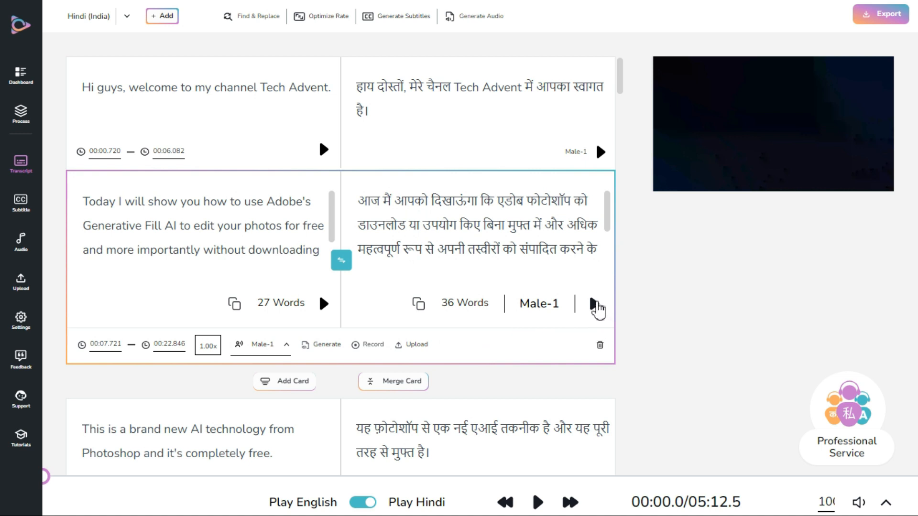
mouse_move(324, 310)
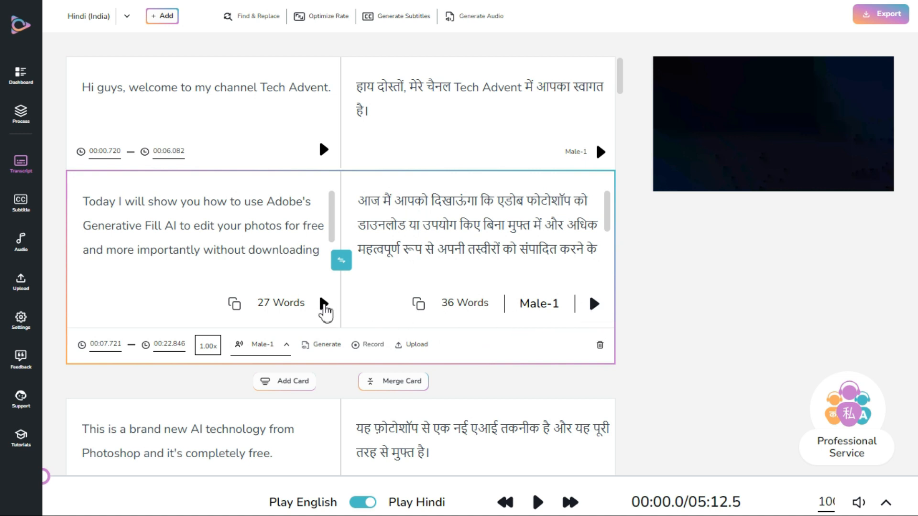
click(324, 303)
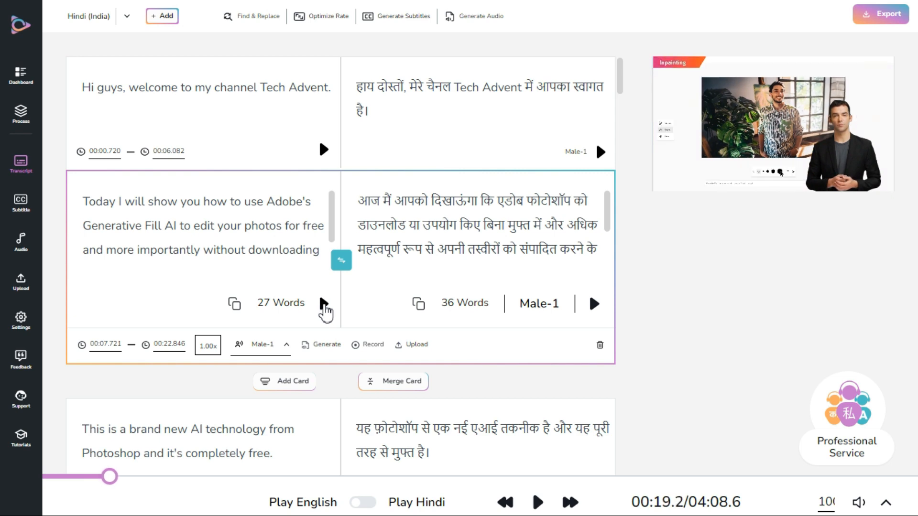
click(594, 304)
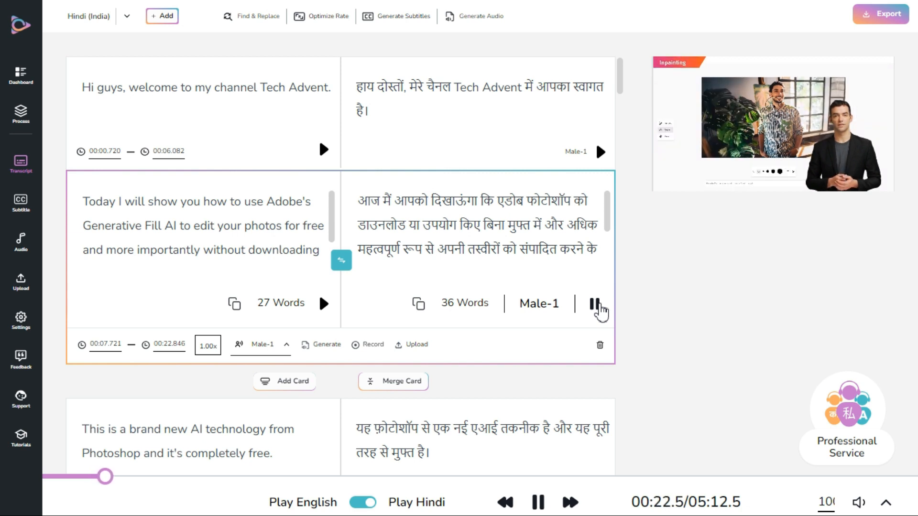
click(596, 304)
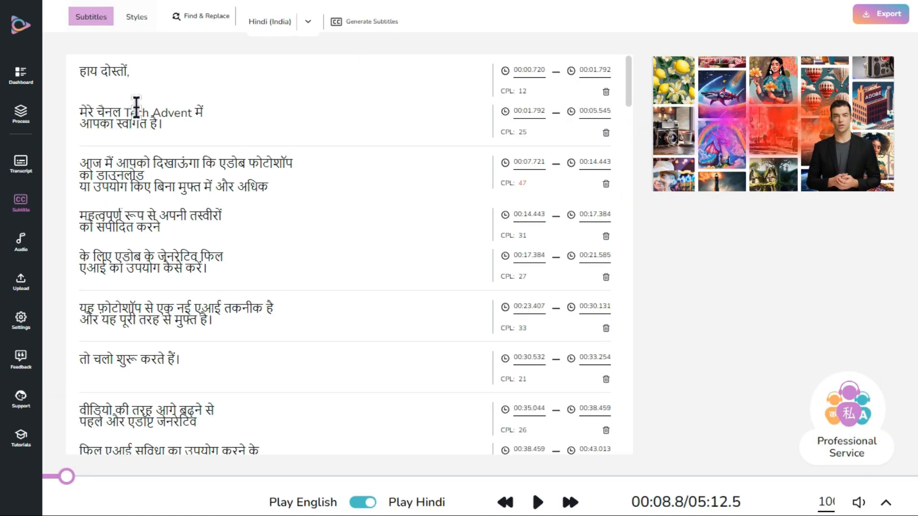
Go back to the Transcript view and bring up the Export options.
scroll(down, 3)
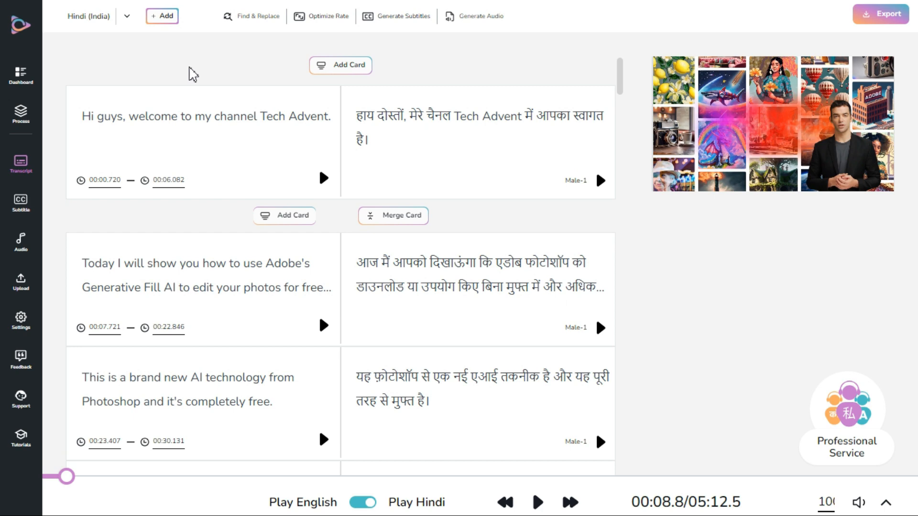
click(199, 275)
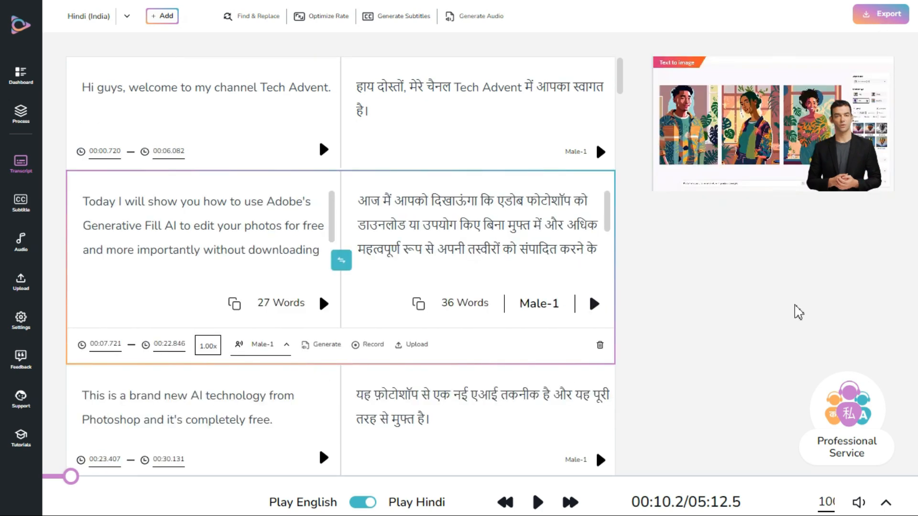
click(882, 14)
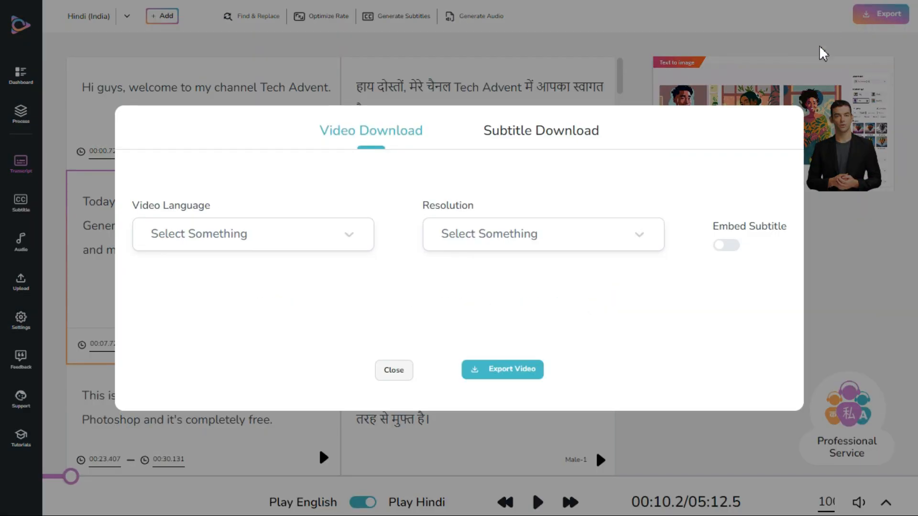
Export the Hindi (India) video at 720 with embedded Hindi (India) subtitles.
click(253, 234)
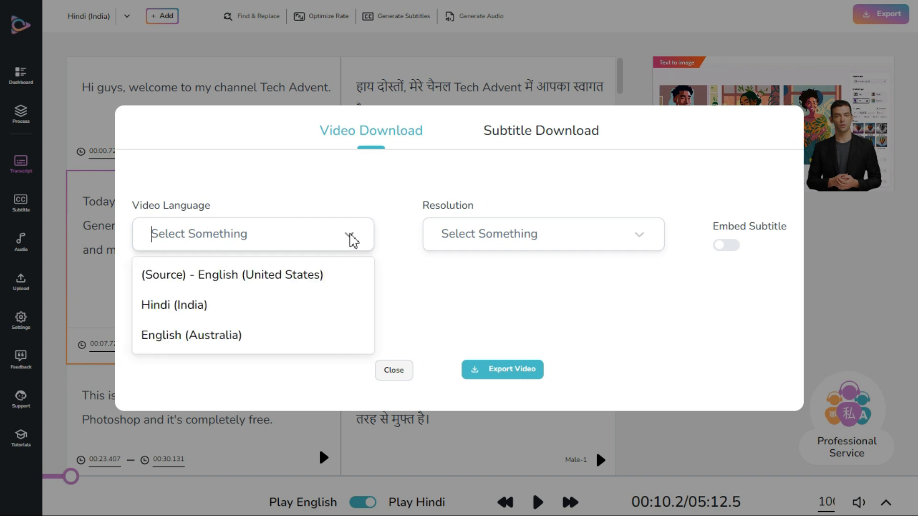
mouse_move(204, 313)
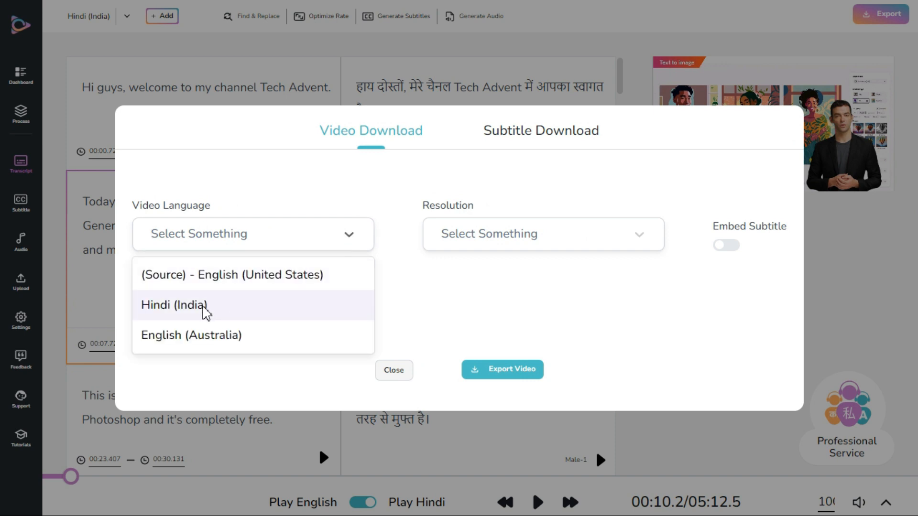
click(173, 305)
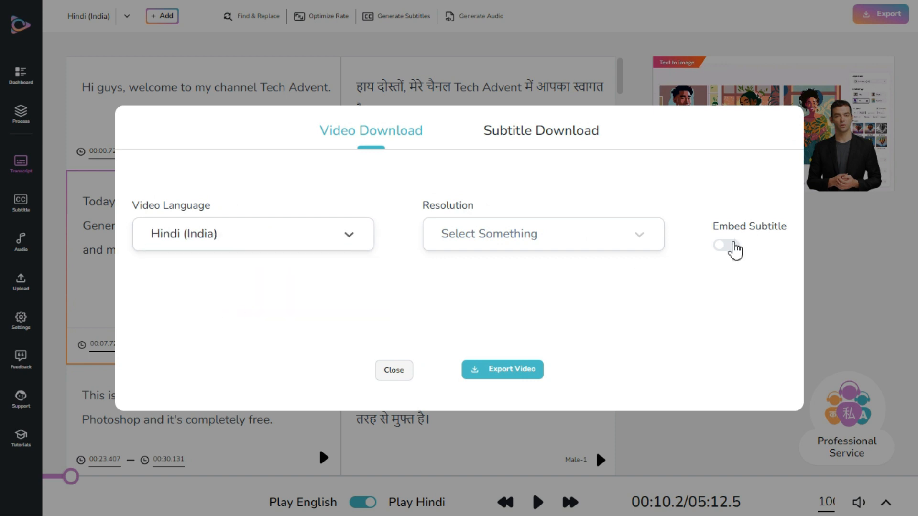
click(724, 245)
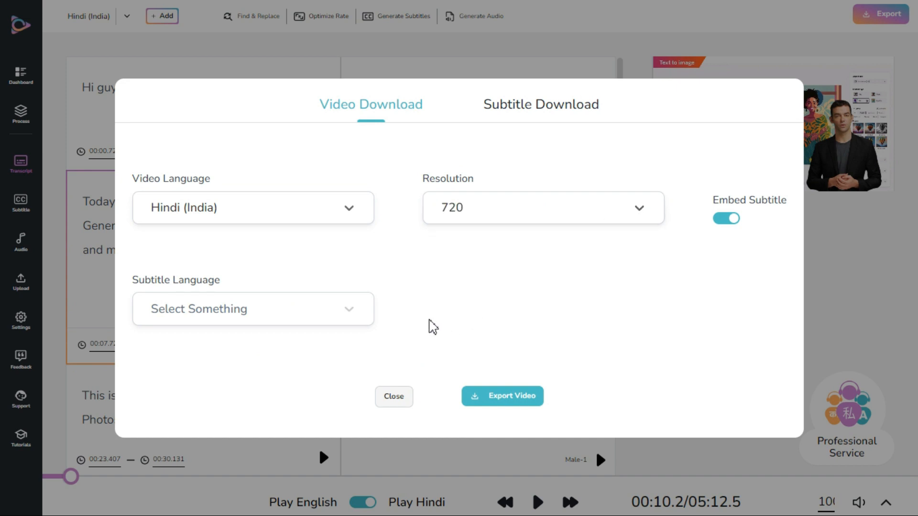
click(252, 309)
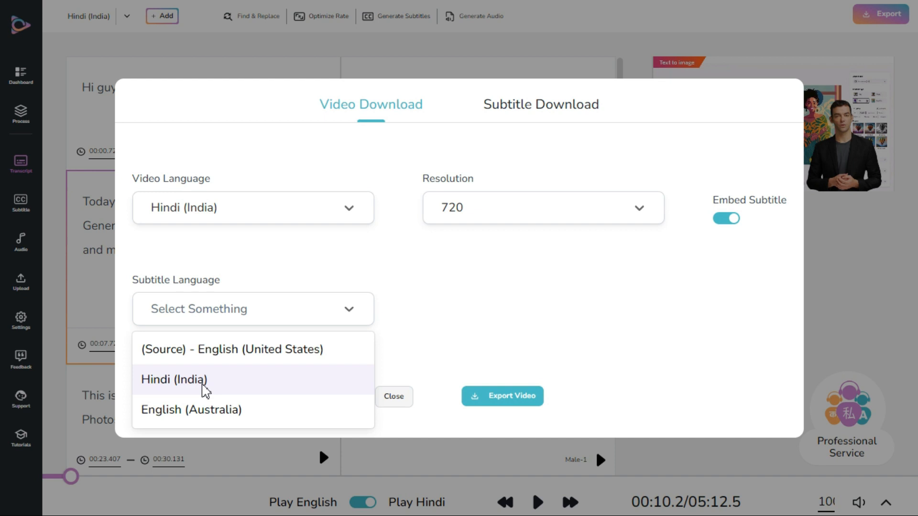
click(174, 379)
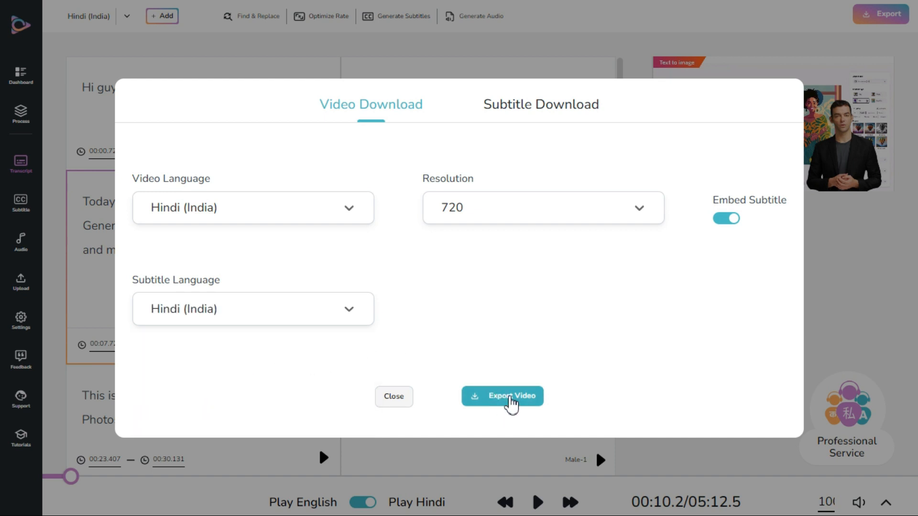
click(394, 397)
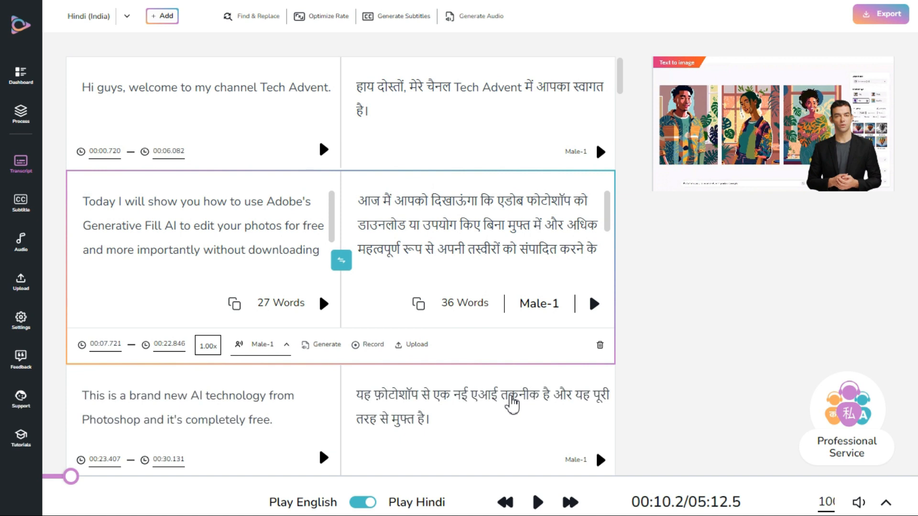
click(884, 13)
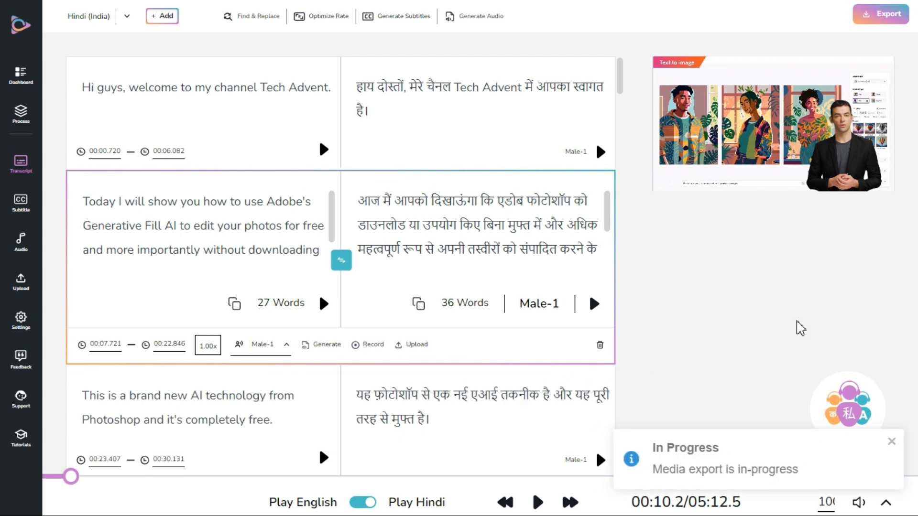
Download the Hindi (India) video from Recently Exported.
click(890, 441)
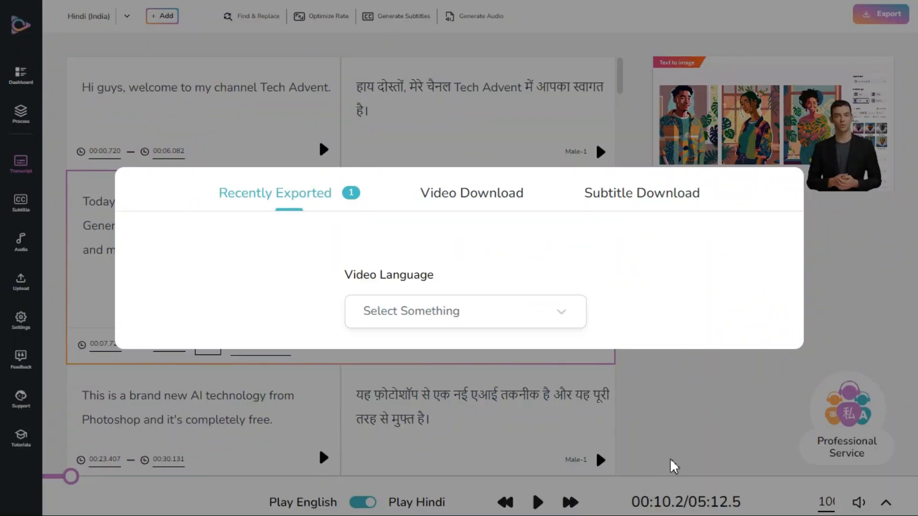
mouse_move(581, 294)
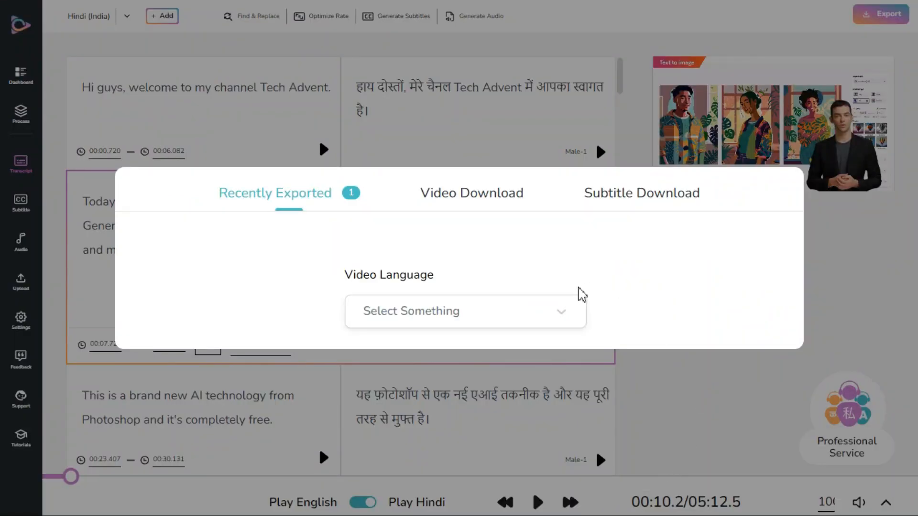
click(465, 311)
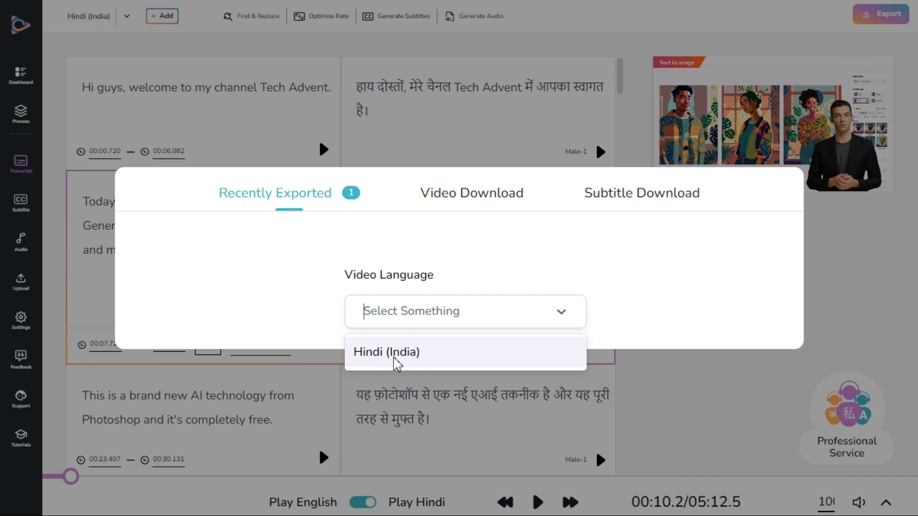
click(387, 352)
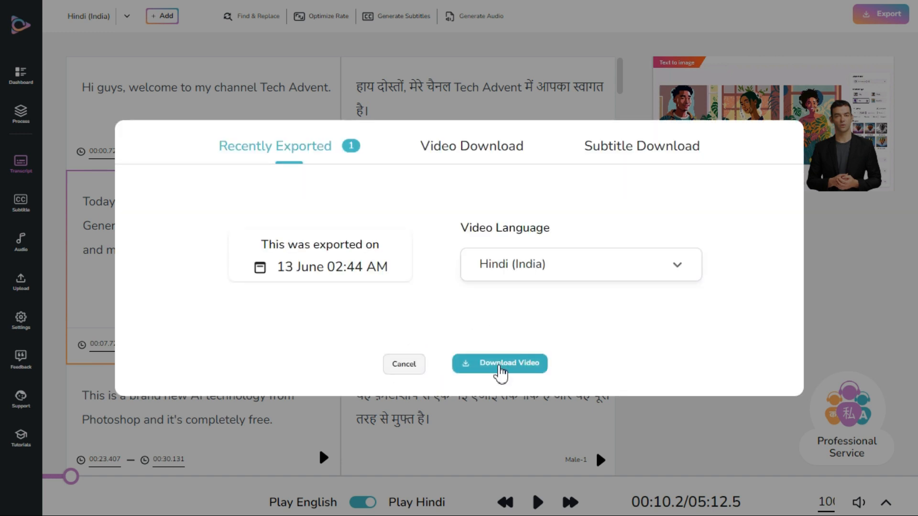
click(500, 364)
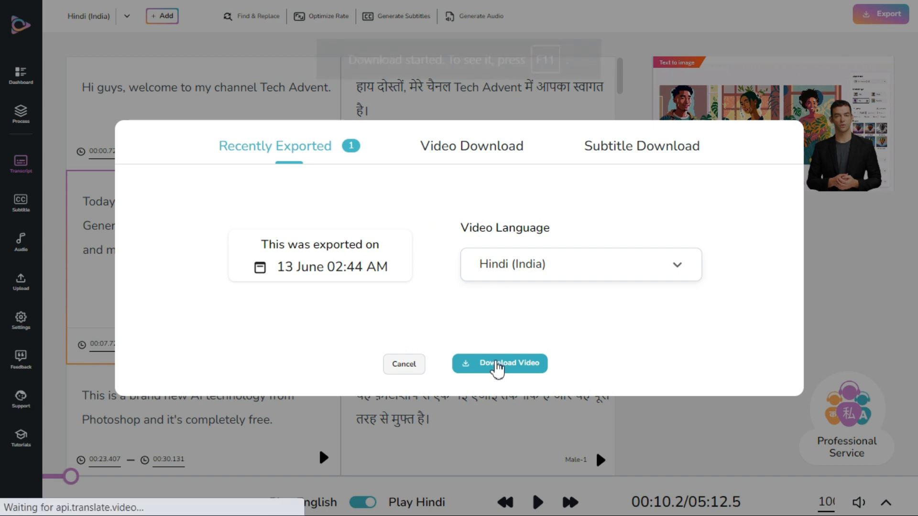
click(500, 363)
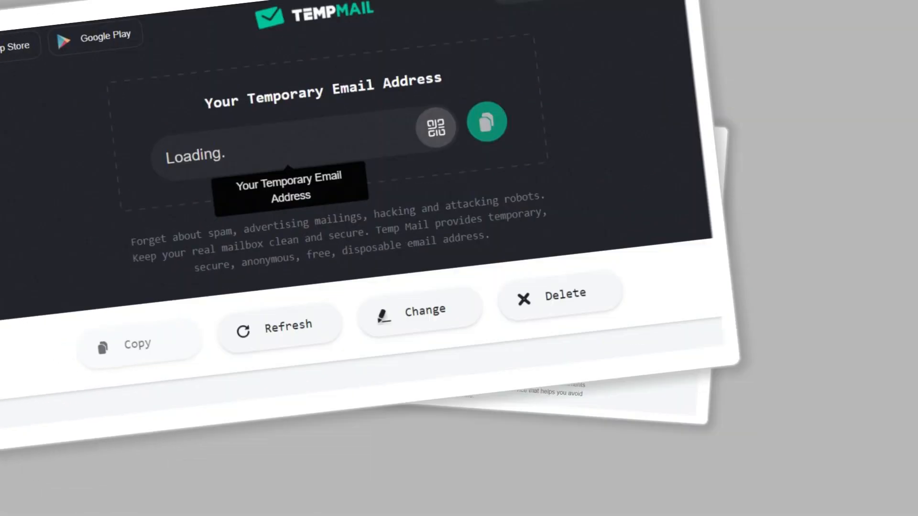
Scroll down to the empty Temp Mail inbox.
scroll(down, 3)
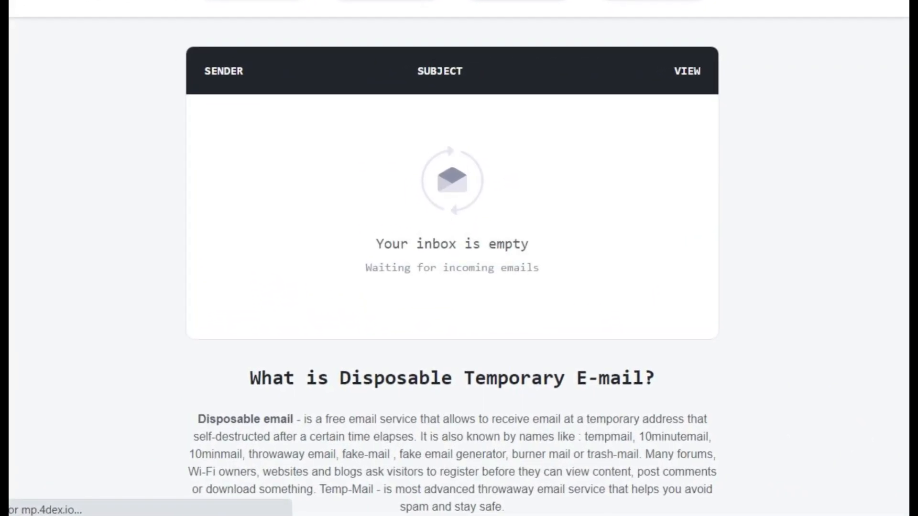